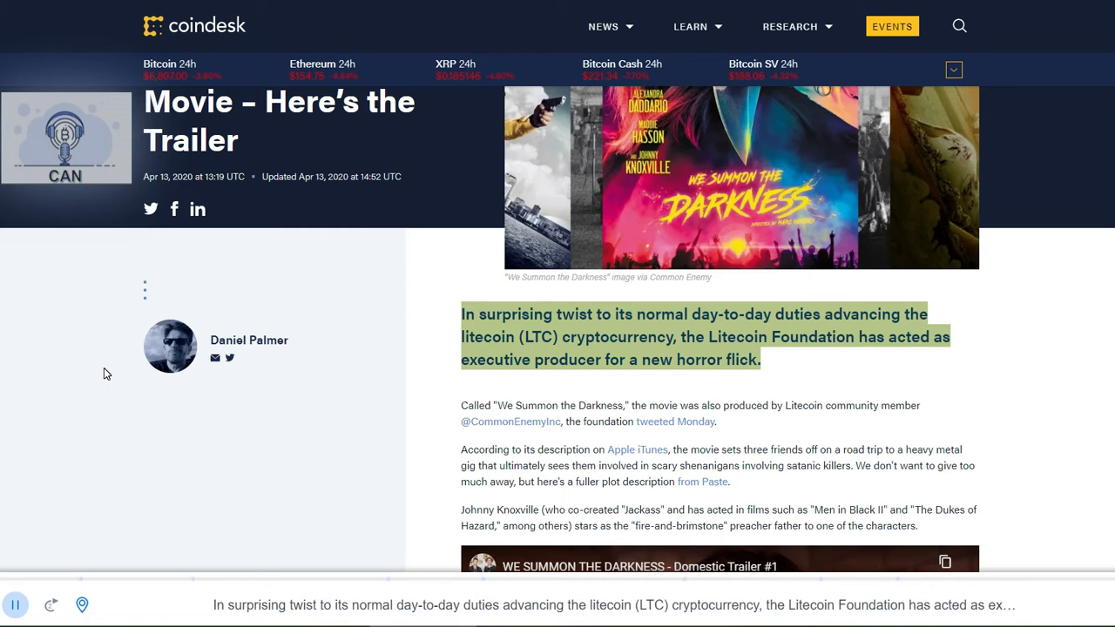
scroll(down, 3)
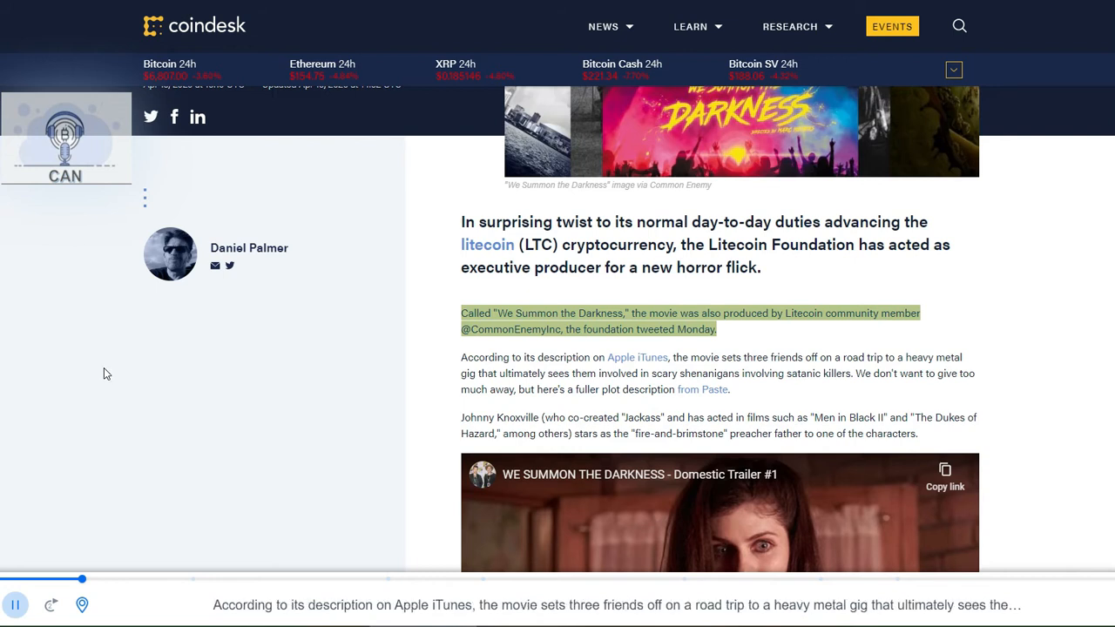
scroll(down, 3)
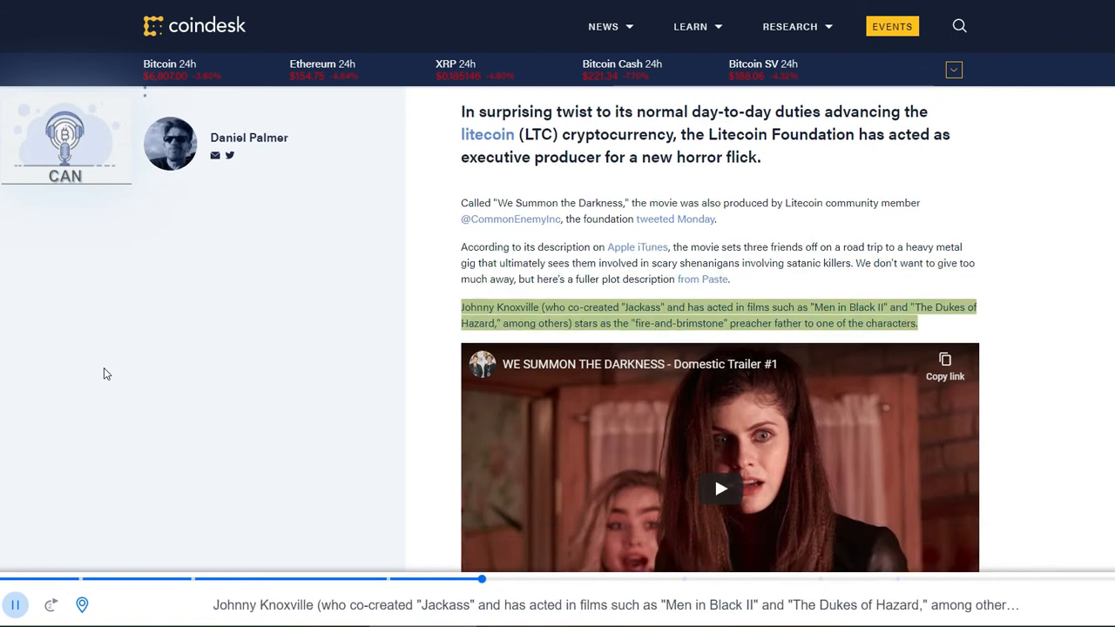
scroll(down, 3)
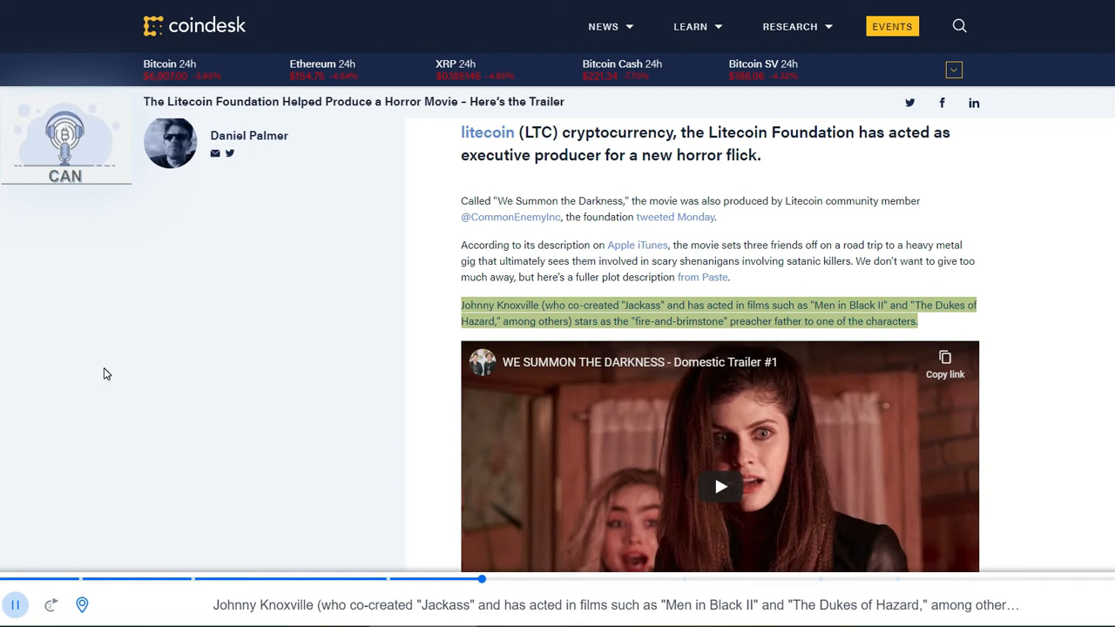
scroll(down, 3)
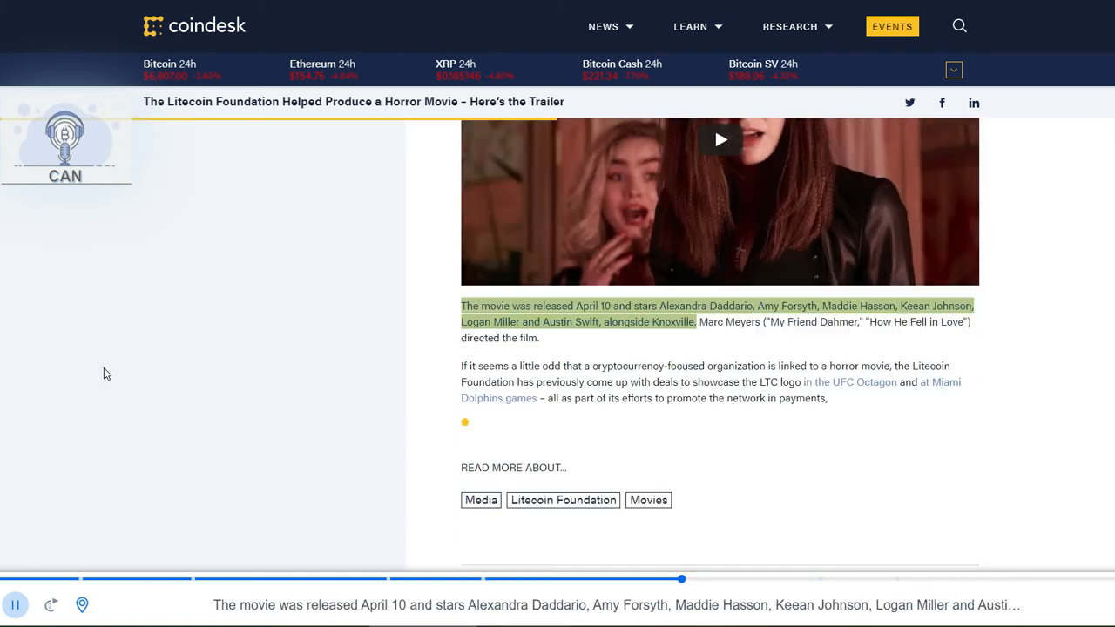